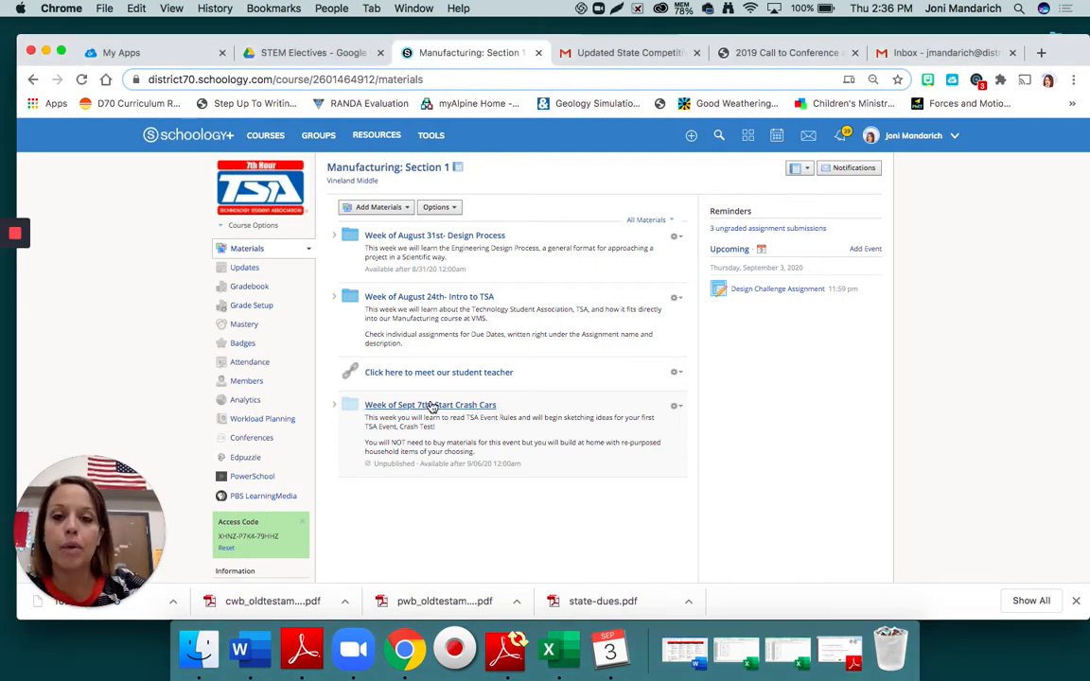
Navigate to the Crash Test Rules assignment in Week of Sept 7th and launch it with Kami
click(429, 404)
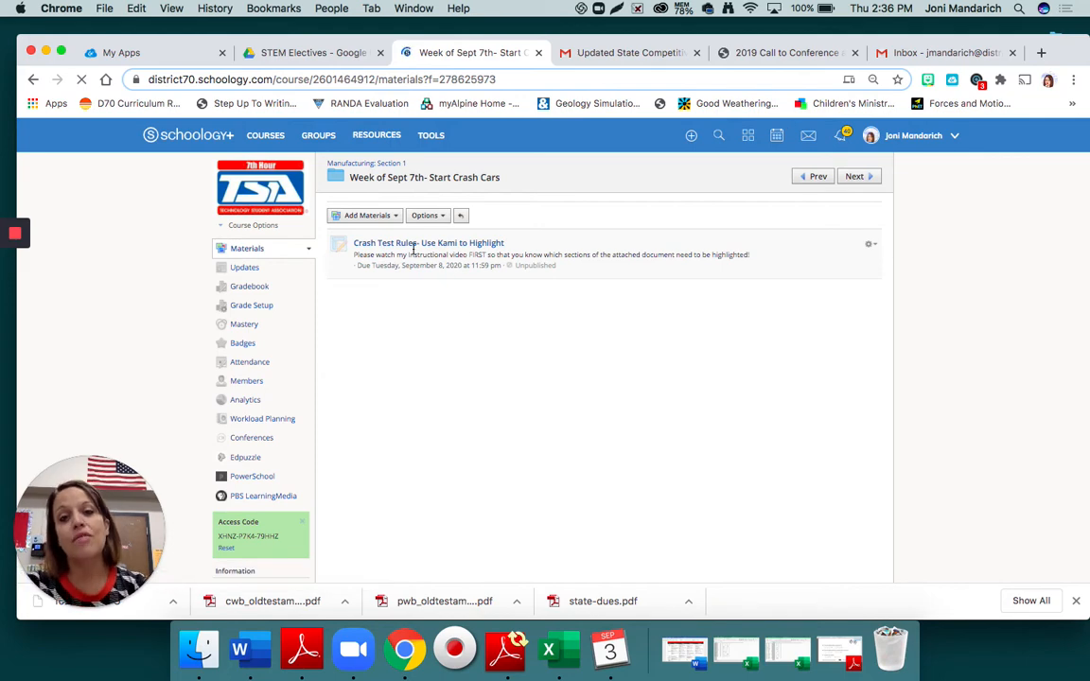
click(428, 242)
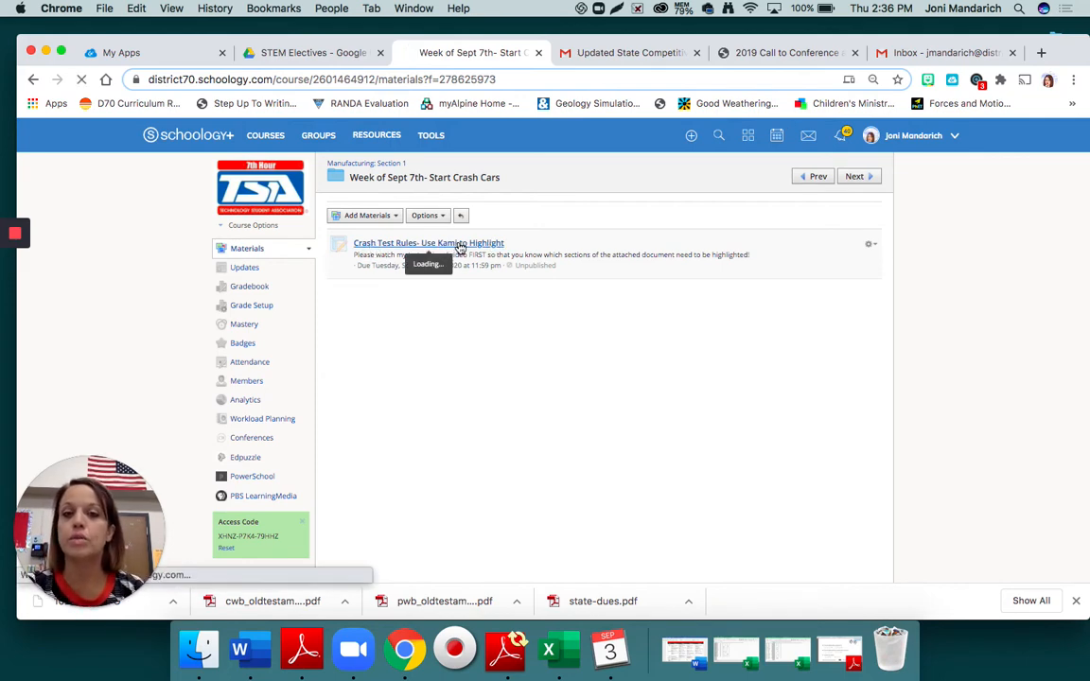
click(428, 242)
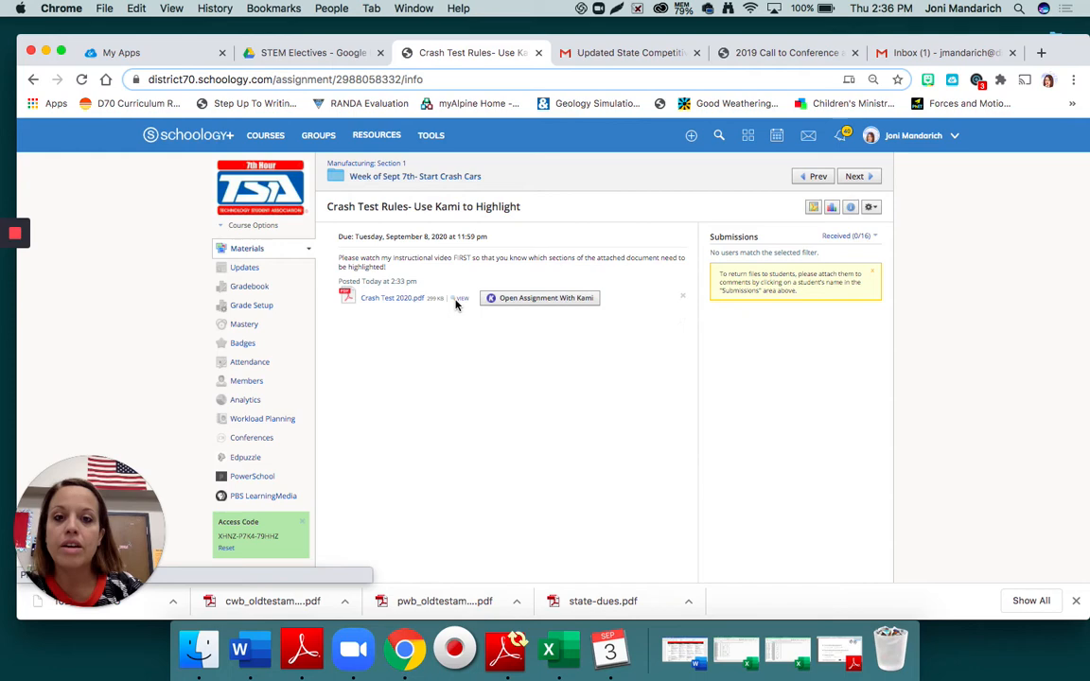
mouse_move(579, 310)
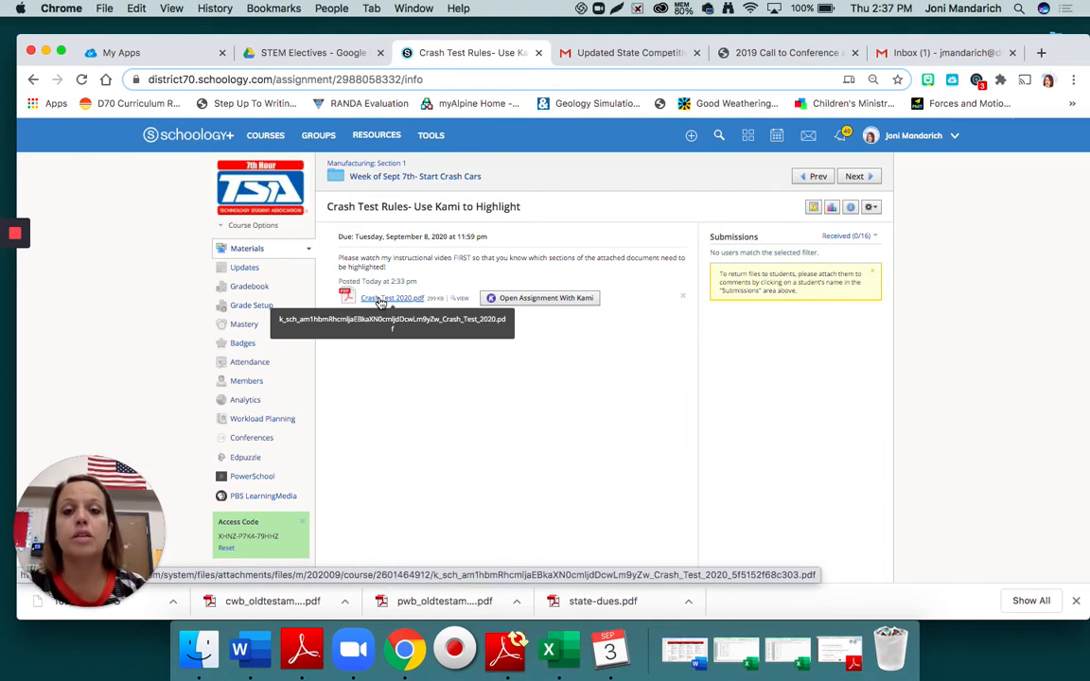
mouse_move(569, 298)
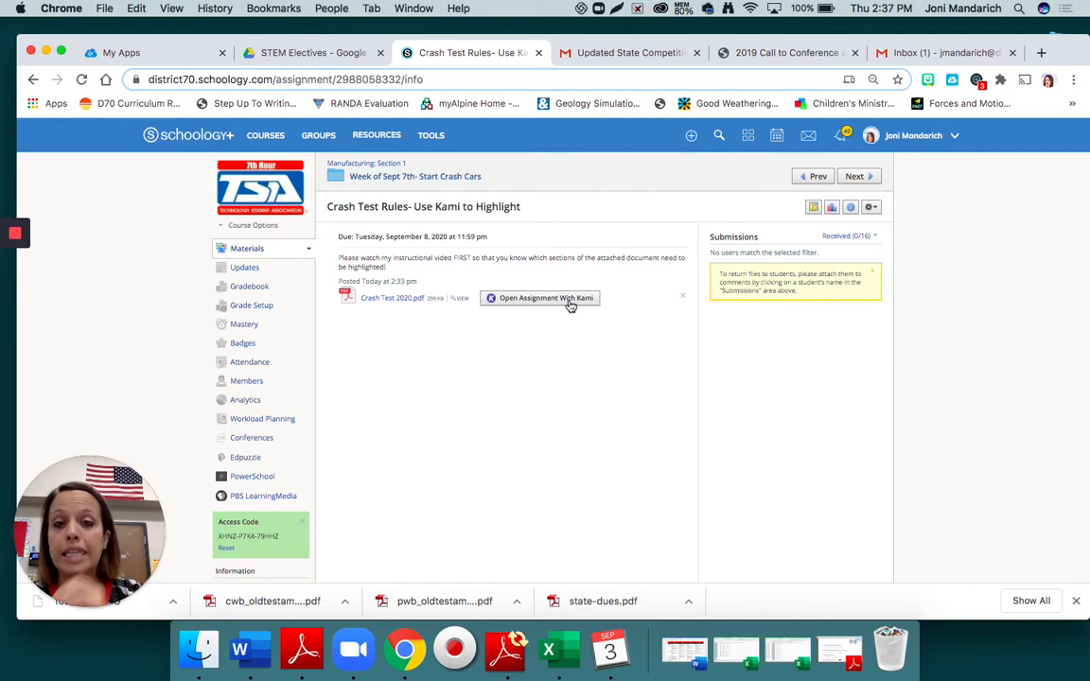
click(545, 299)
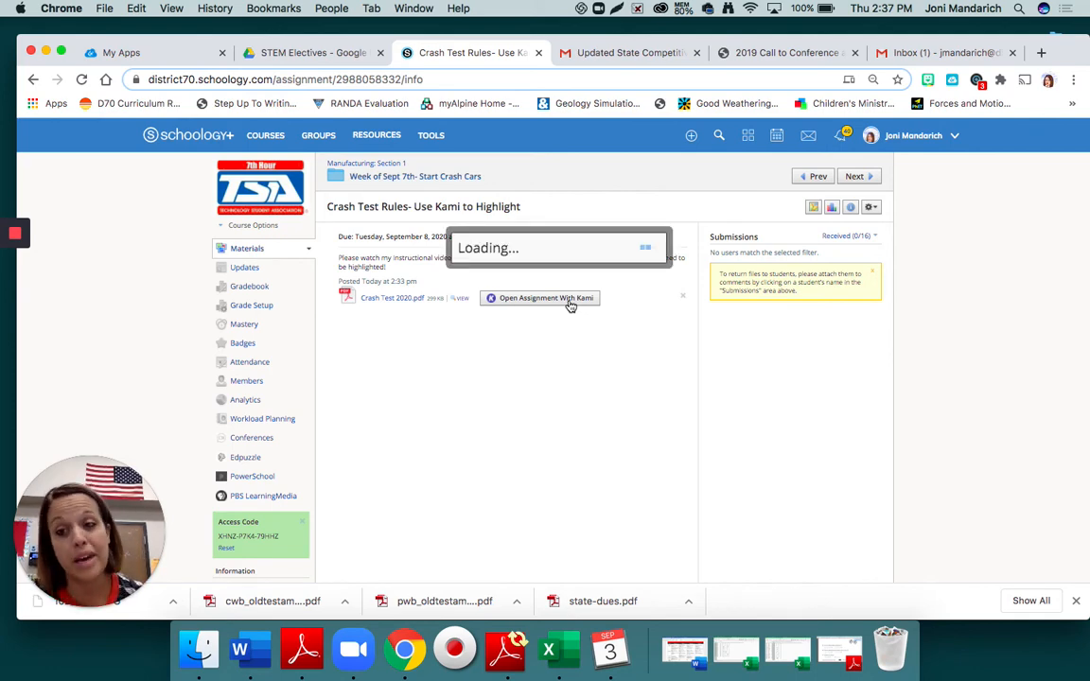
Let Crash Test 2020.pdf load in Kami's viewer and look over the first page
click(545, 299)
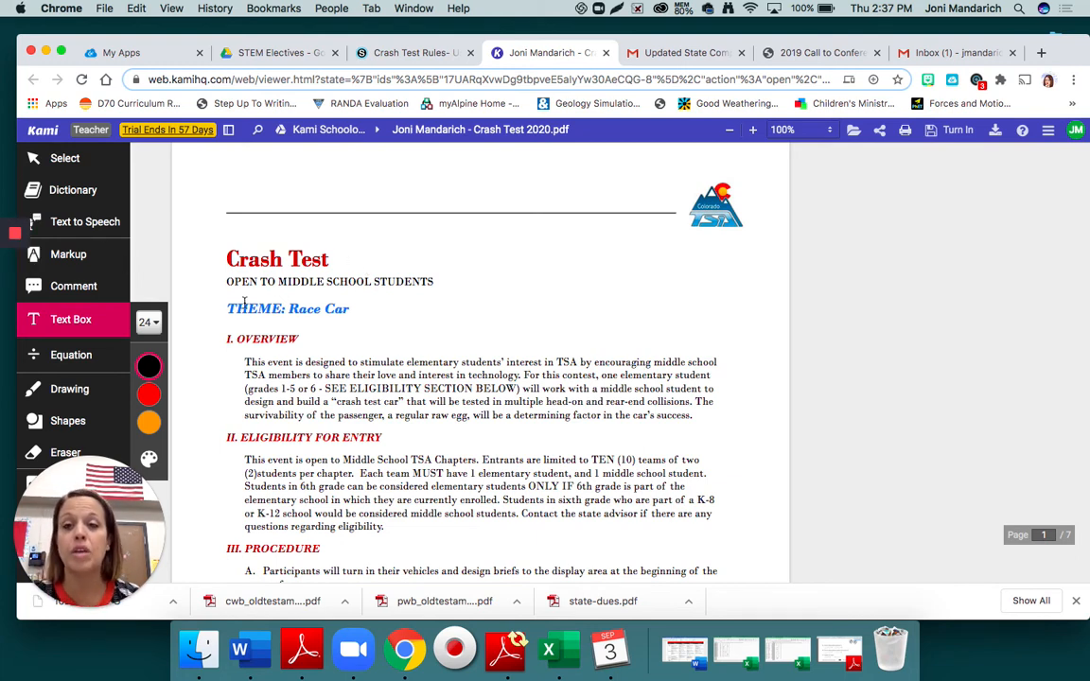
mouse_move(310, 355)
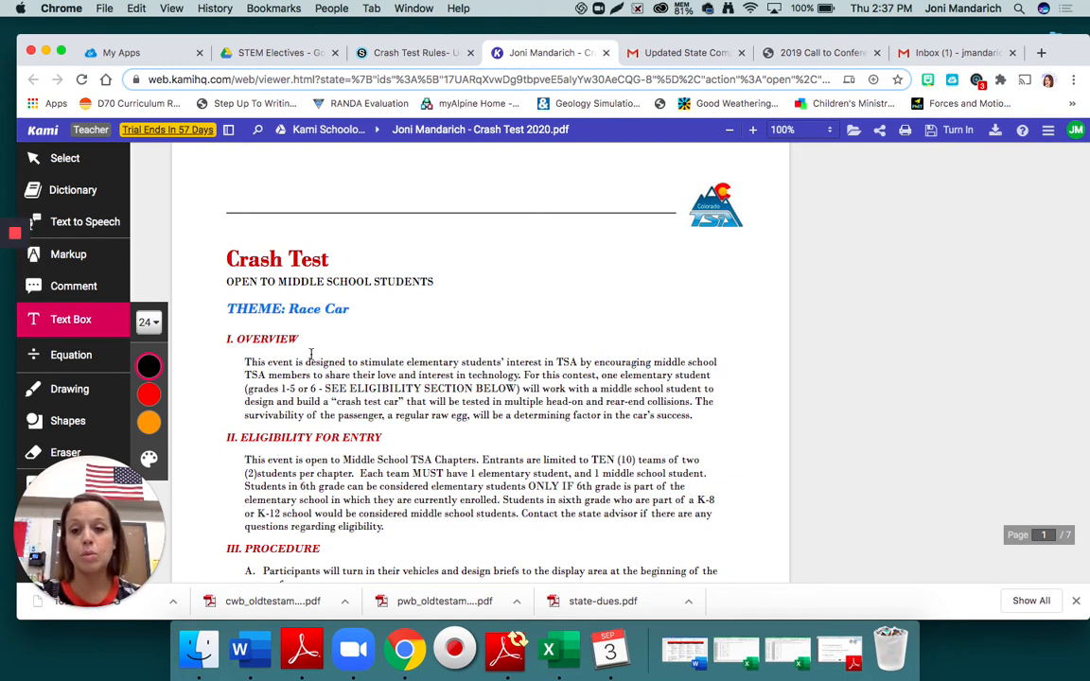
scroll(down, 3)
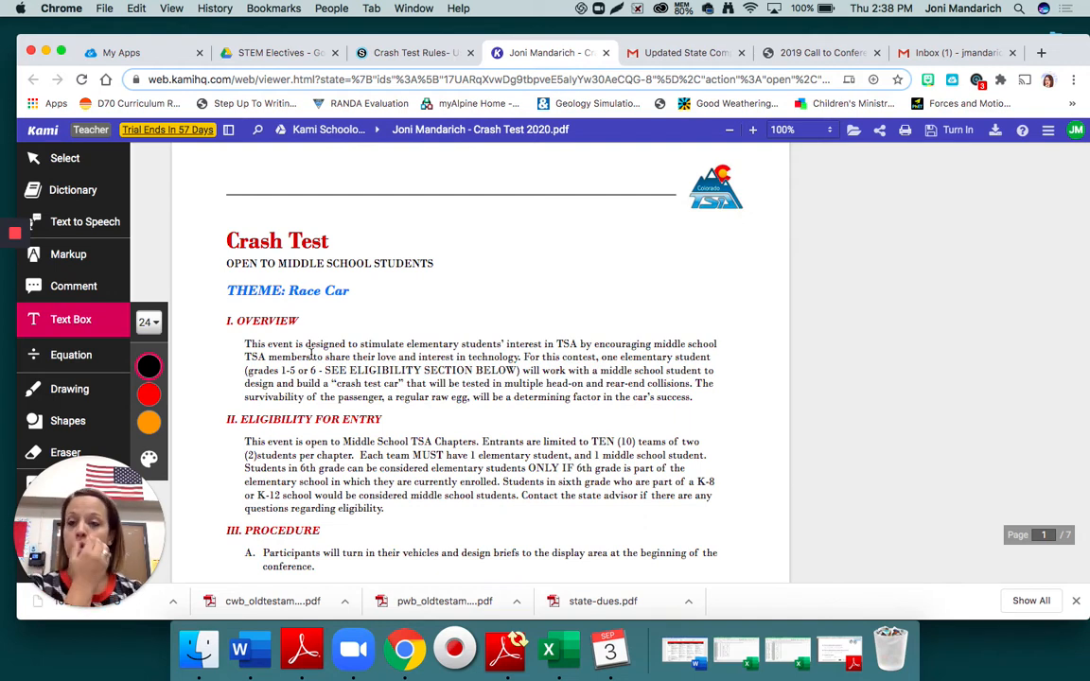
mouse_move(15, 295)
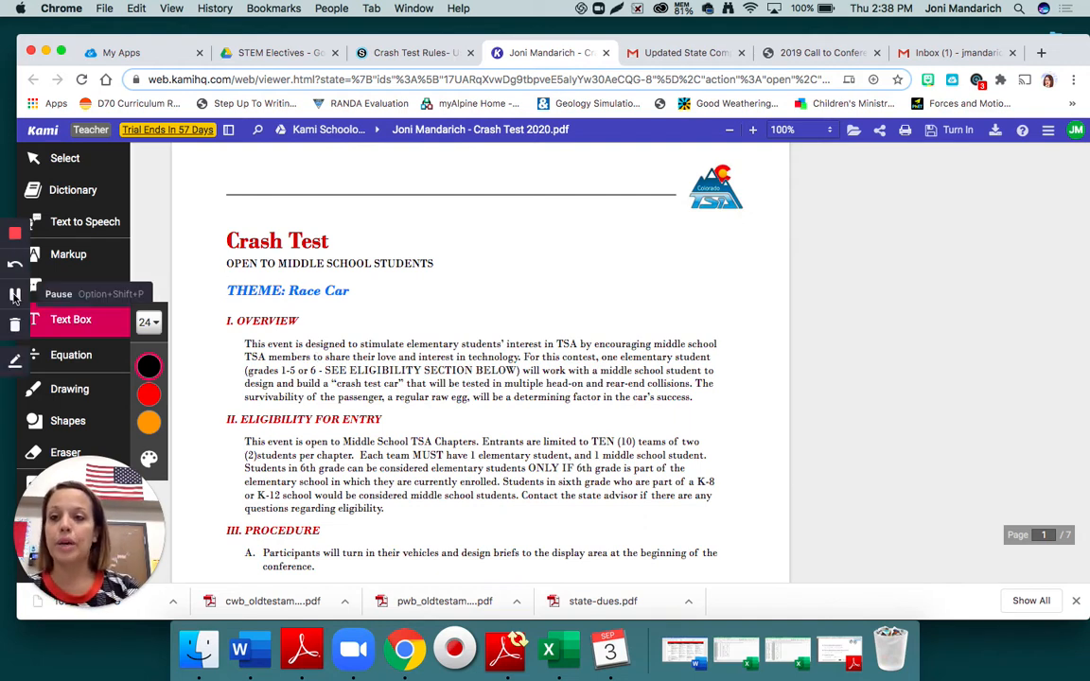
Highlight 'THEME: Race Car' with the yellow markup tool and move down to the Procedure section
click(69, 254)
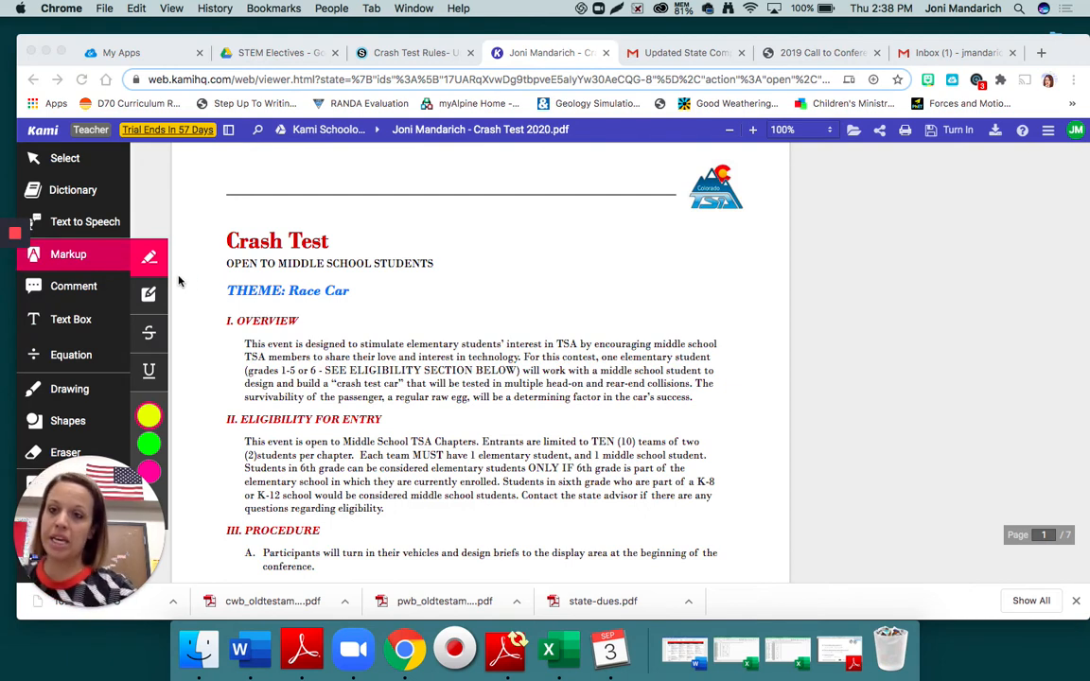
mouse_move(78, 265)
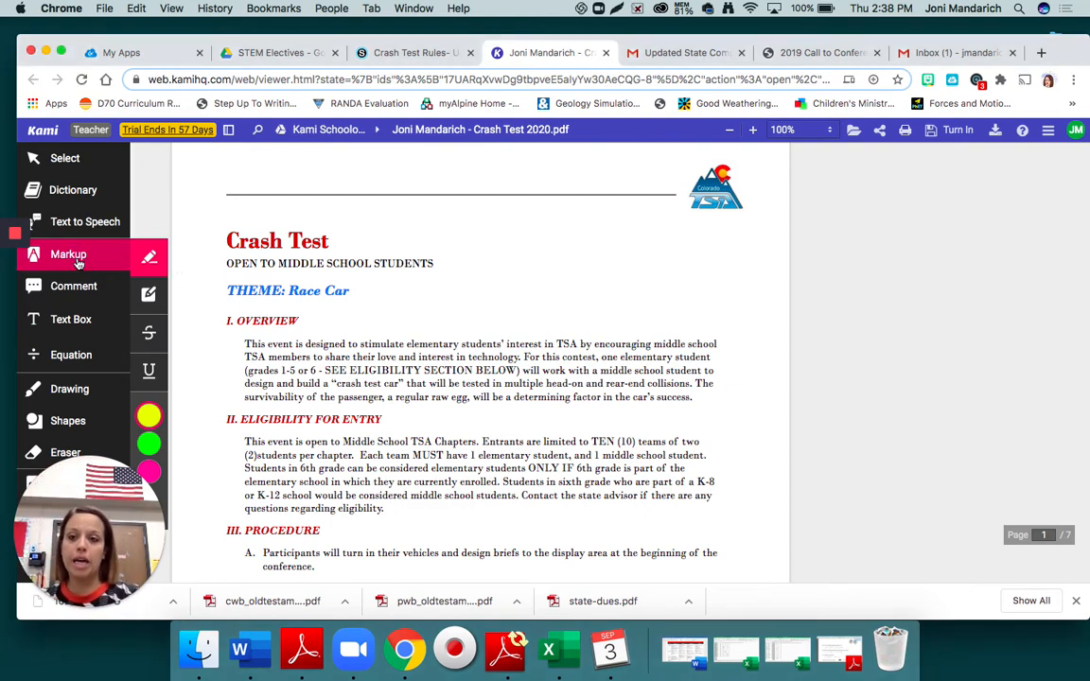
mouse_move(147, 257)
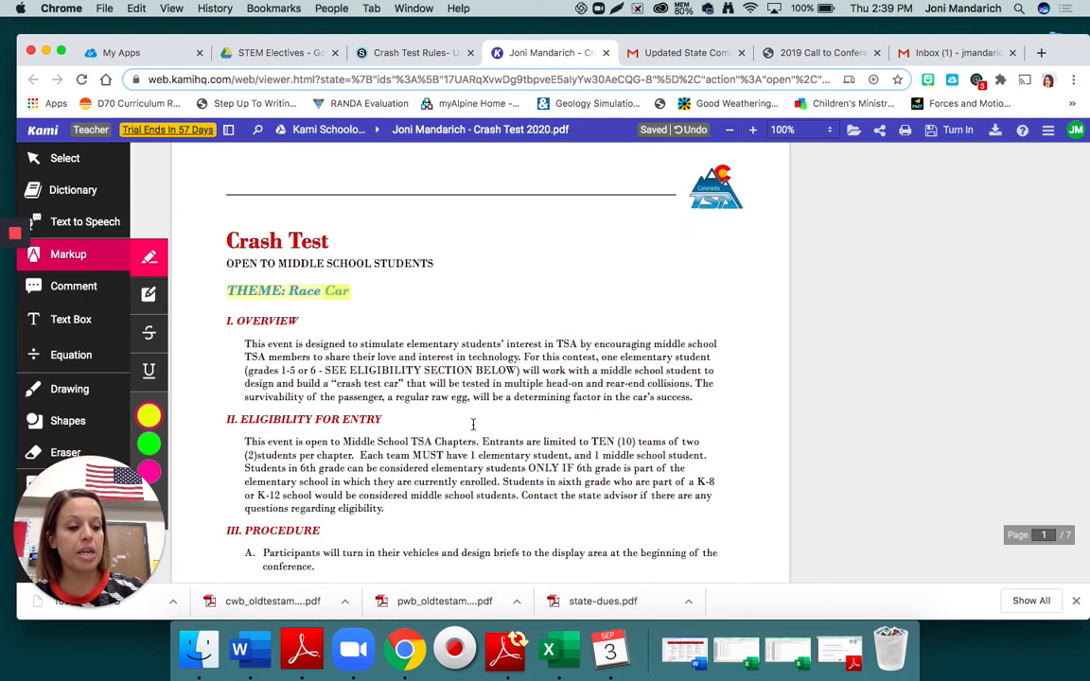
scroll(down, 3)
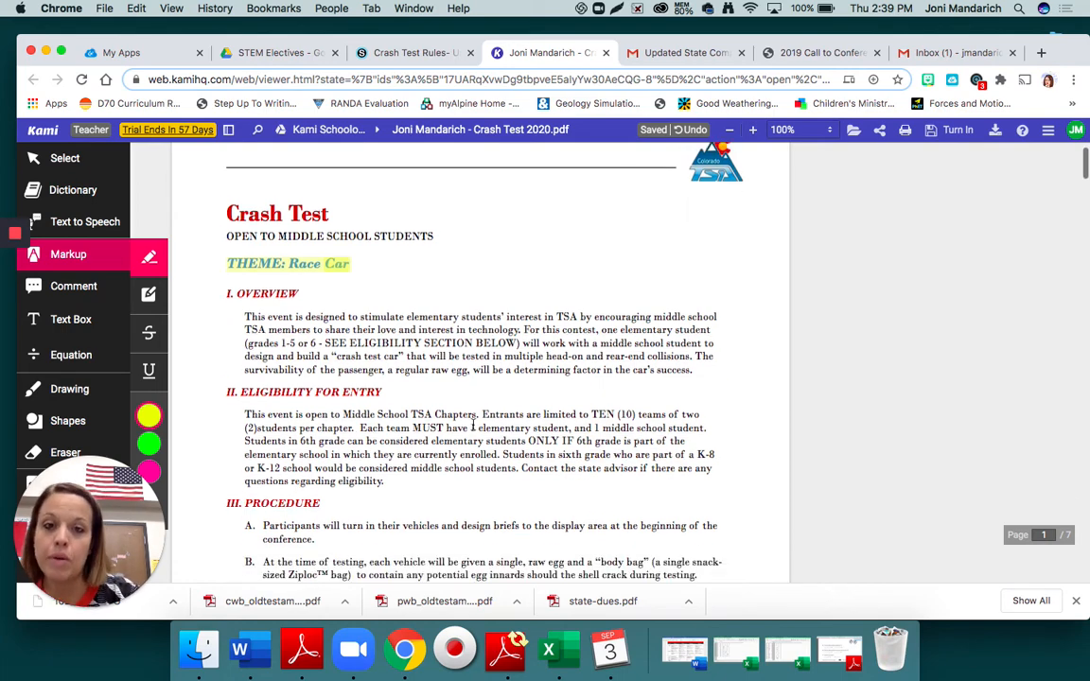
scroll(down, 3)
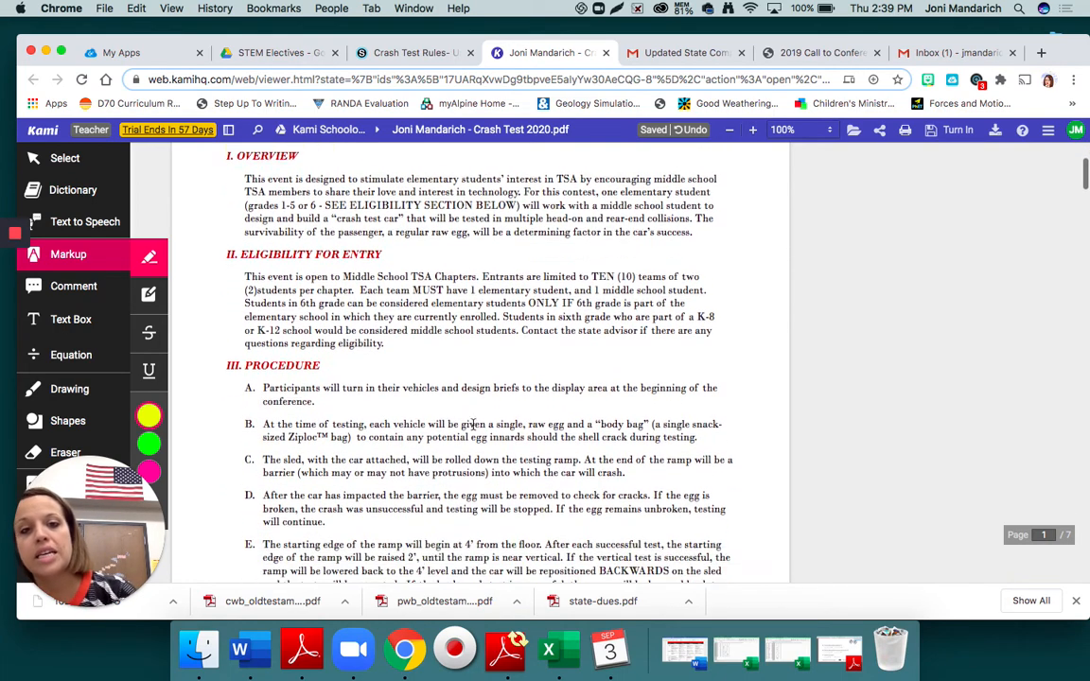
scroll(down, 3)
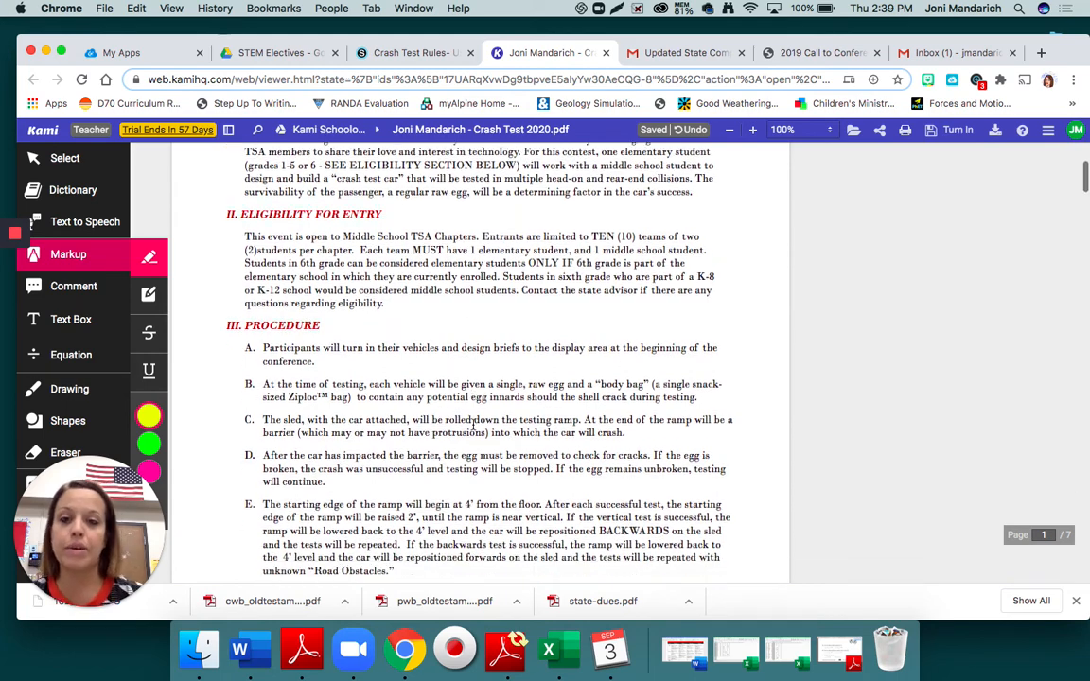
scroll(down, 3)
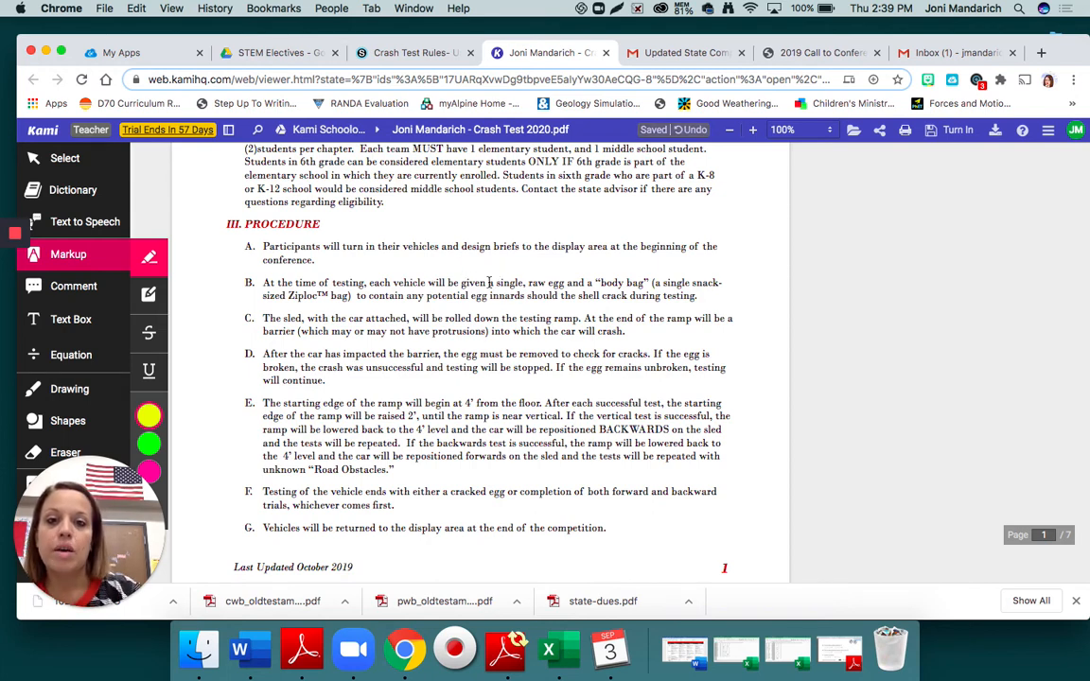
Highlight in yellow the raw egg and body bag phrase and the ramp's 4' starting height rule
drag(488, 282, 647, 282)
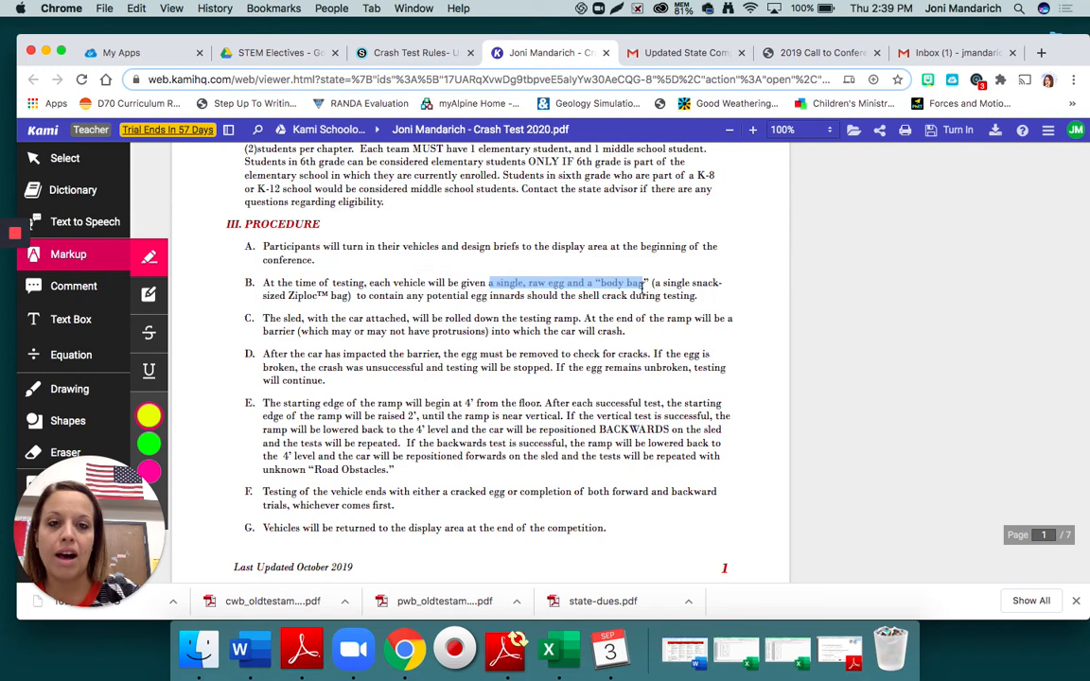
drag(647, 281, 407, 295)
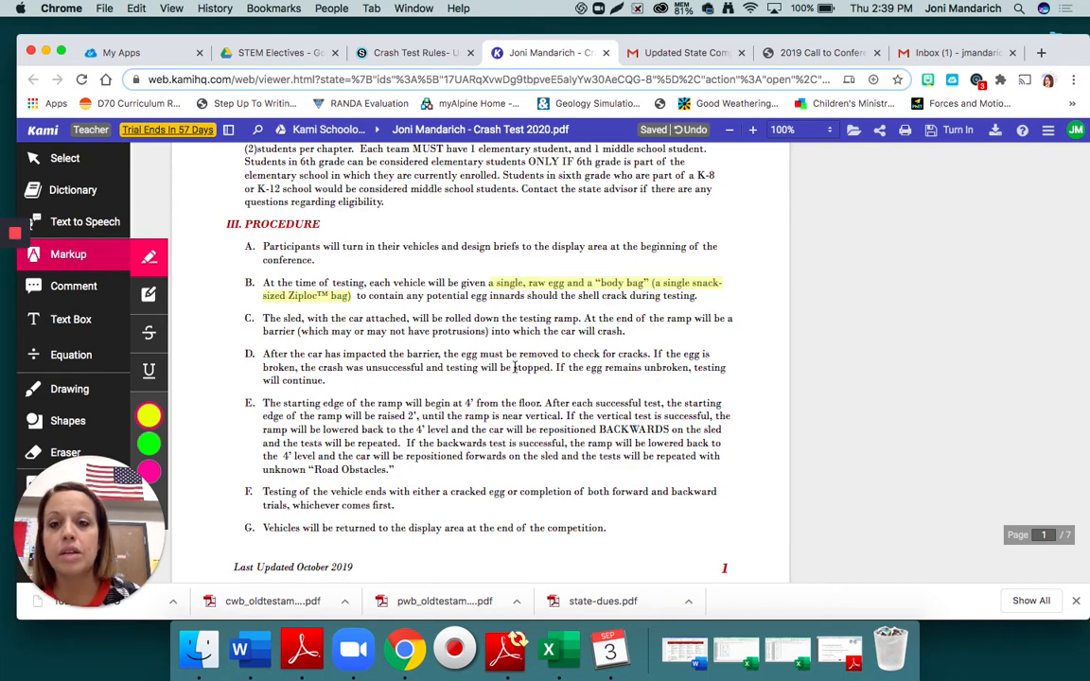
scroll(down, 3)
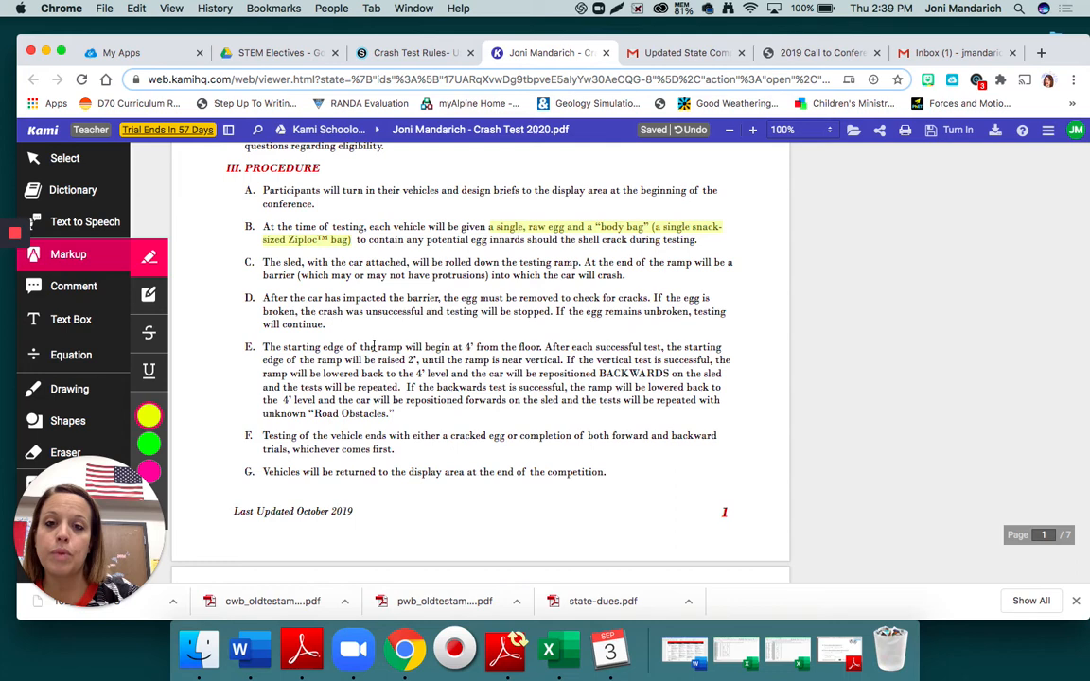
drag(374, 346, 492, 346)
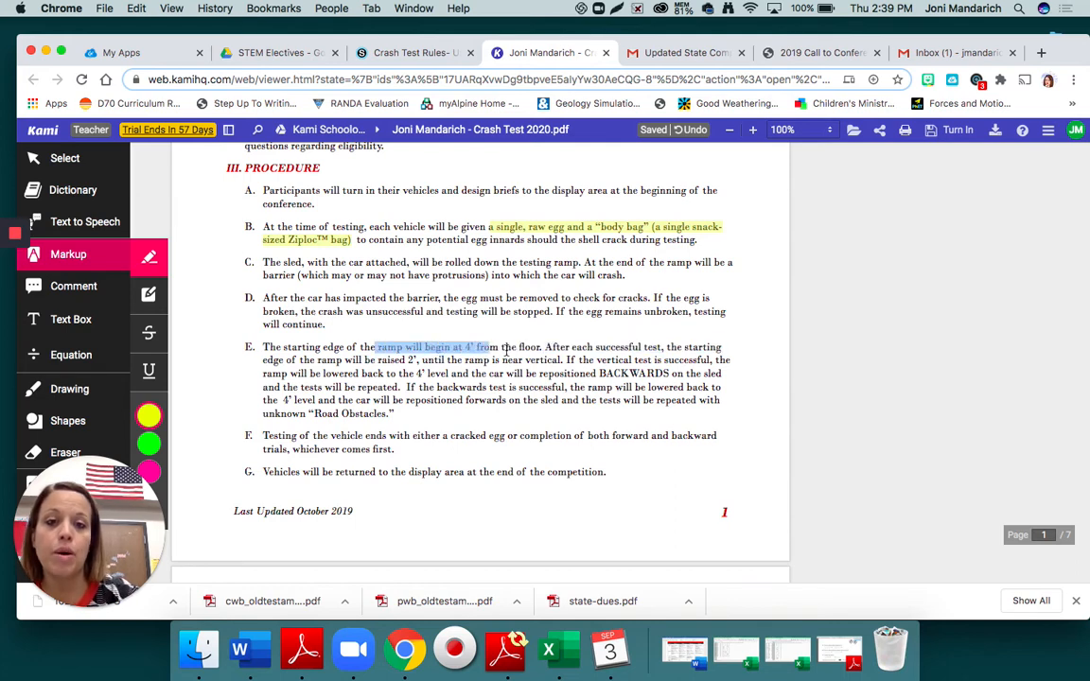
drag(482, 346, 723, 346)
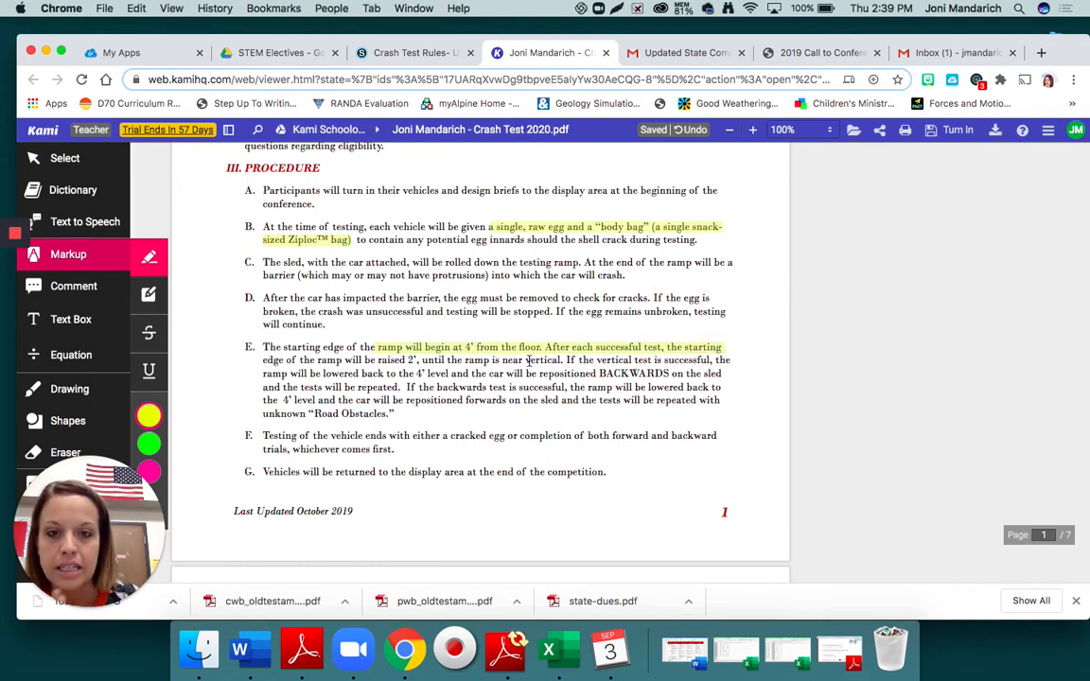
Highlight in yellow the rule that testing ends with a cracked egg or both trials, reaching page 2
scroll(down, 3)
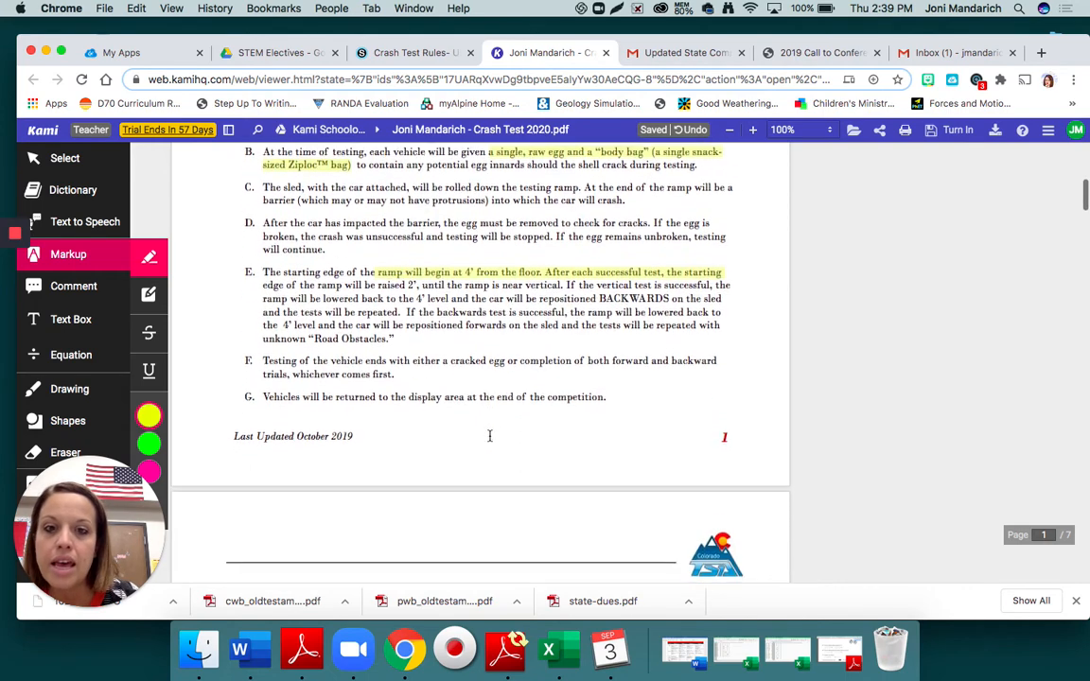
scroll(down, 3)
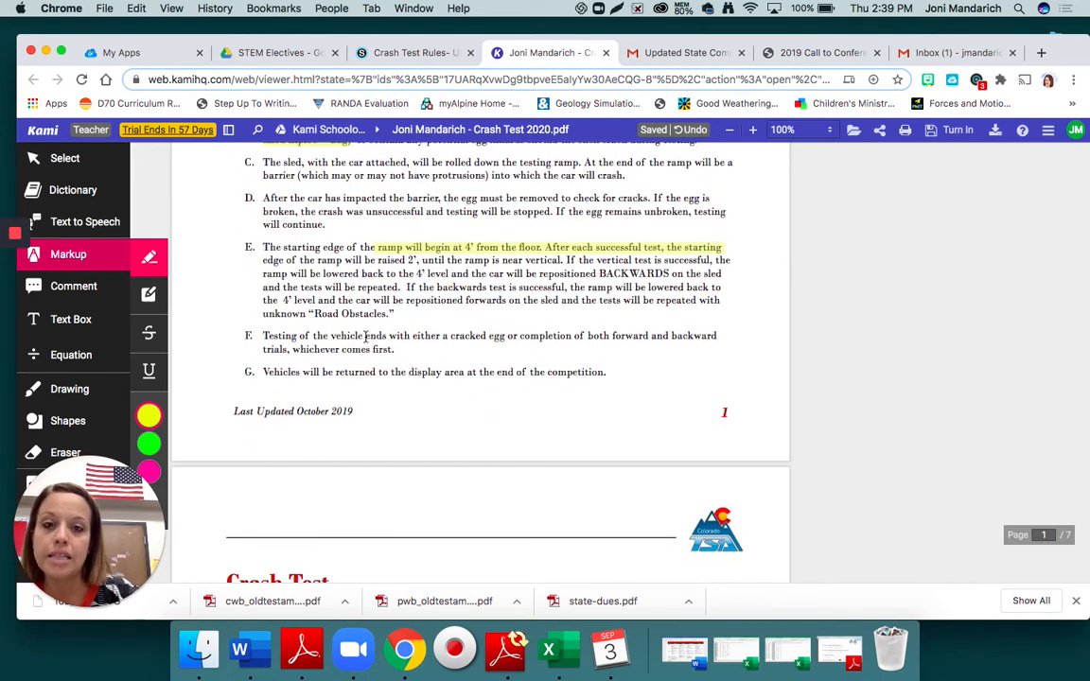
drag(363, 337, 715, 336)
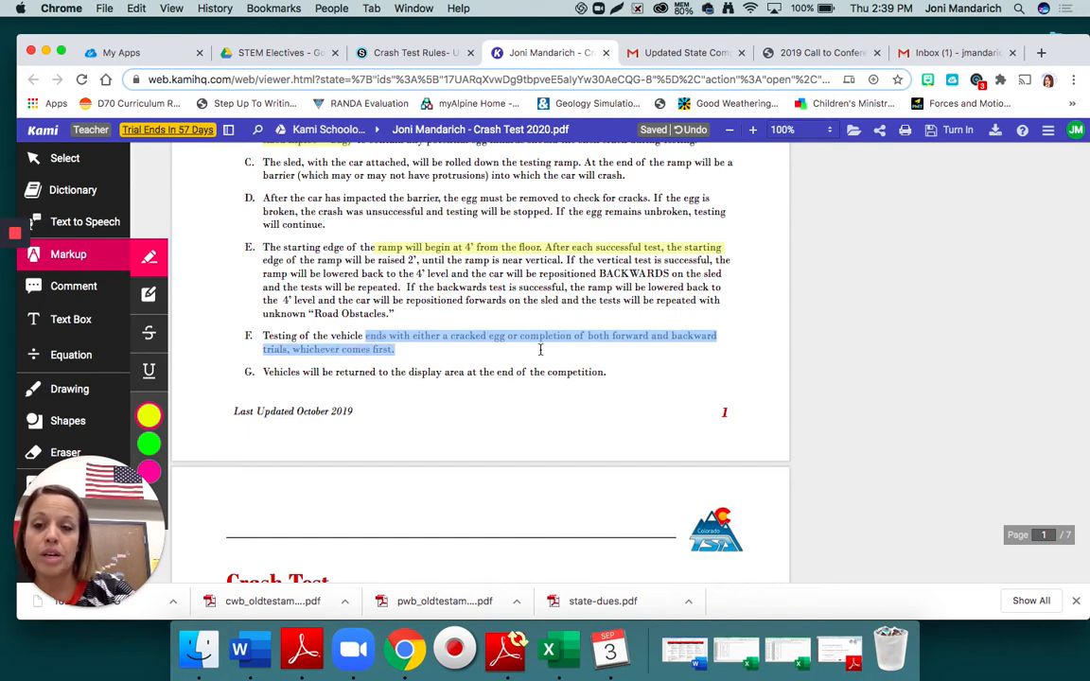
click(543, 348)
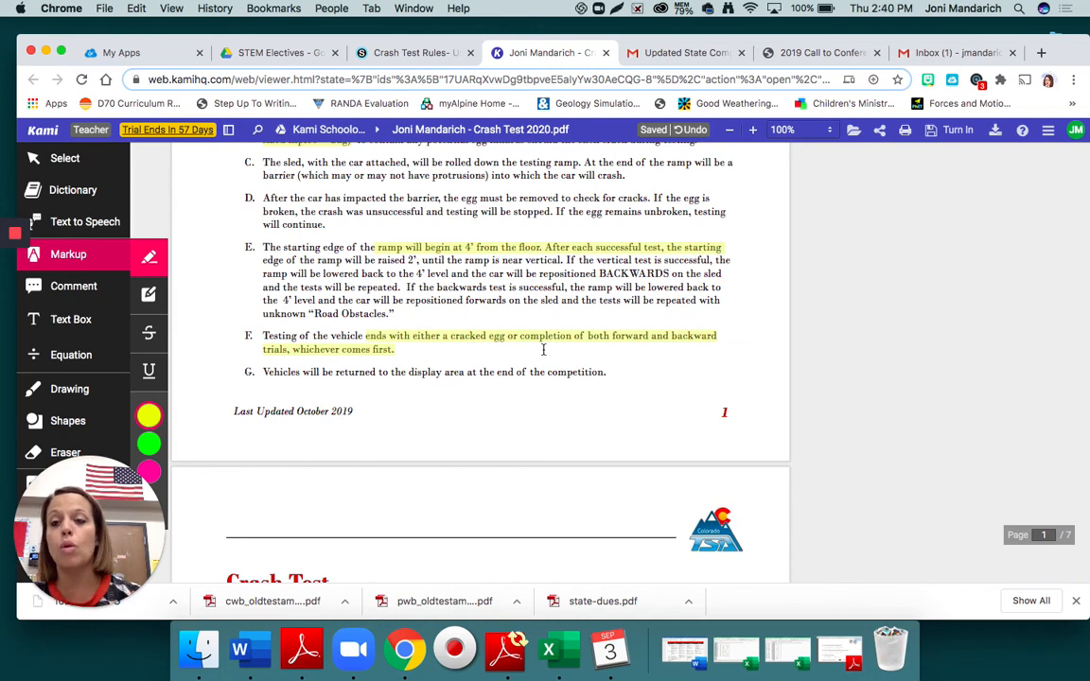
scroll(down, 3)
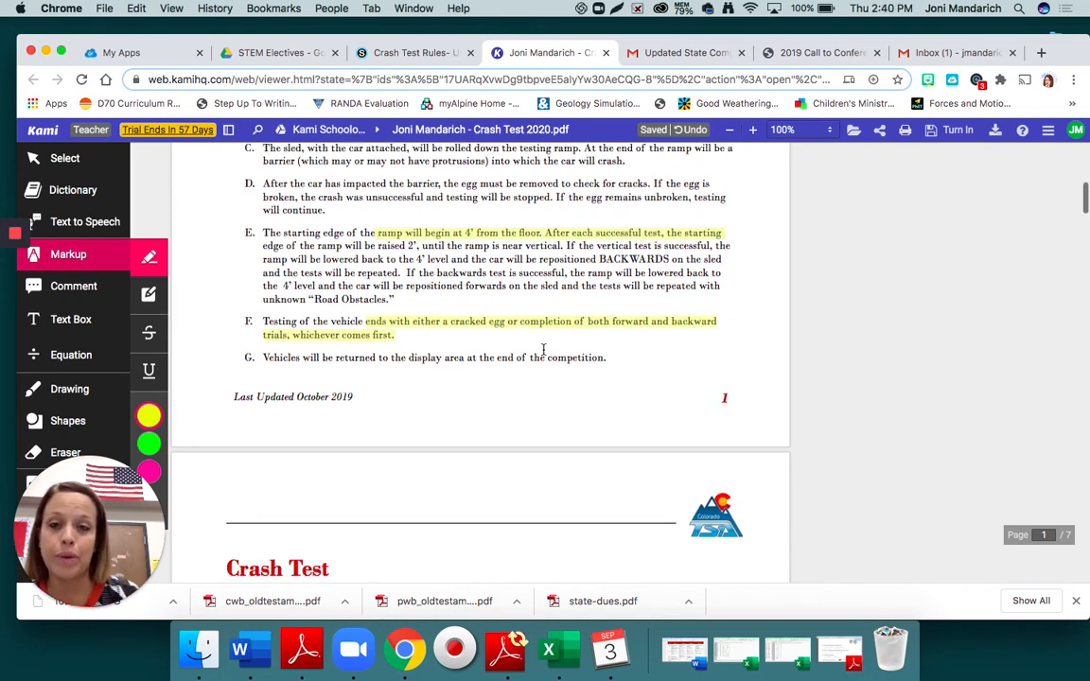
scroll(down, 3)
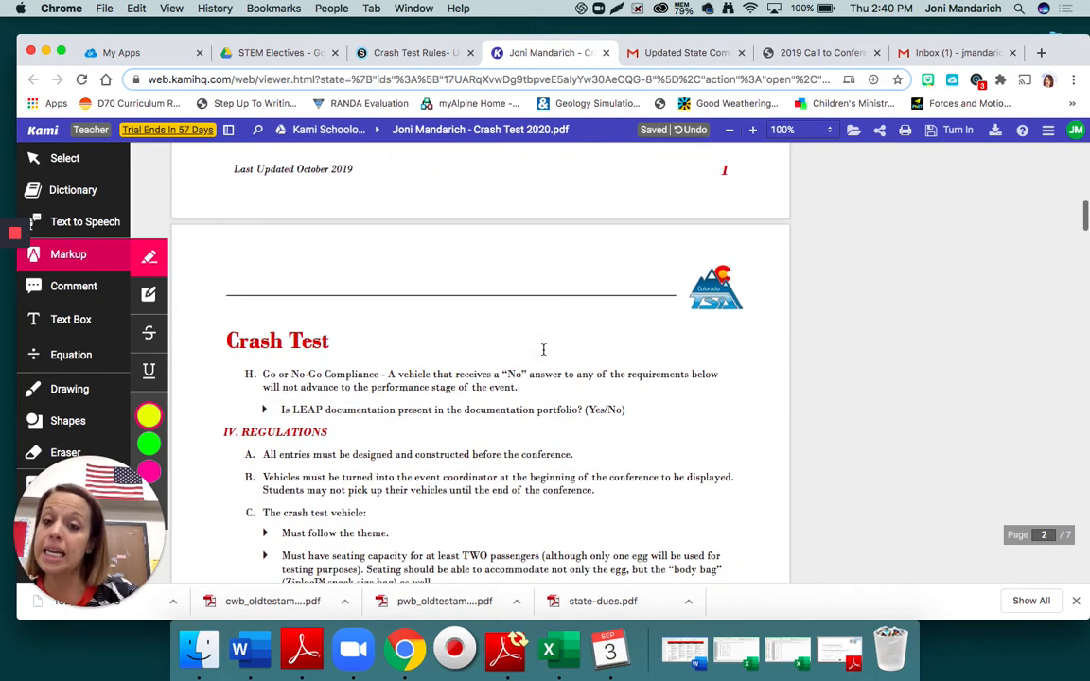
In IV. Regulations, highlight 'seating capacity for at least TWO passengers' in yellow
scroll(down, 3)
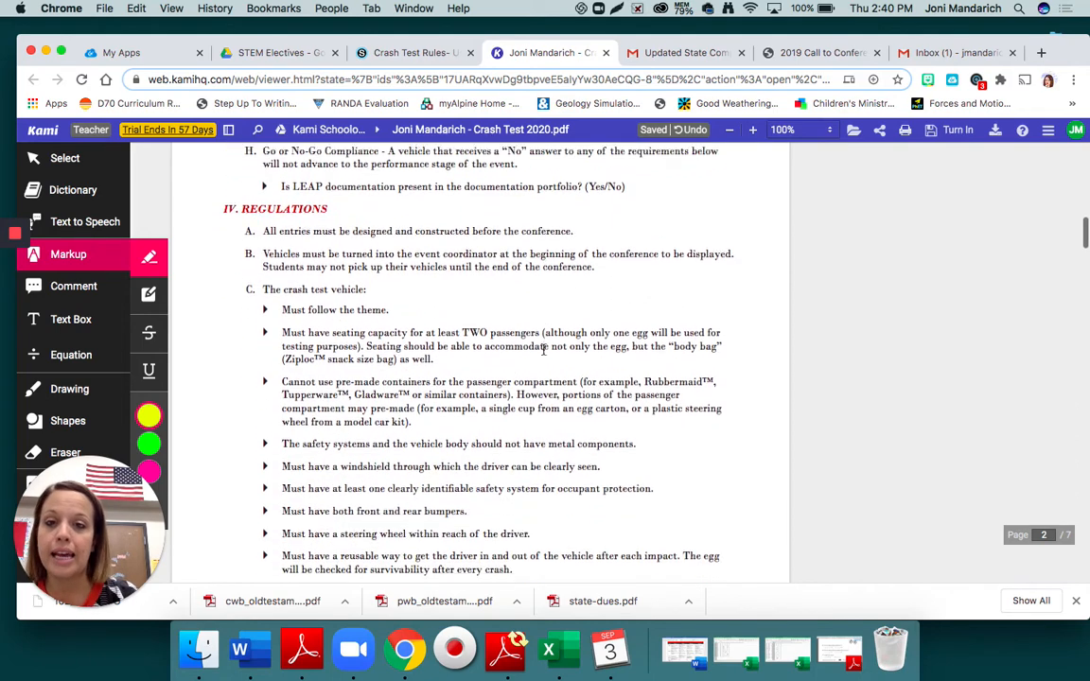
scroll(down, 3)
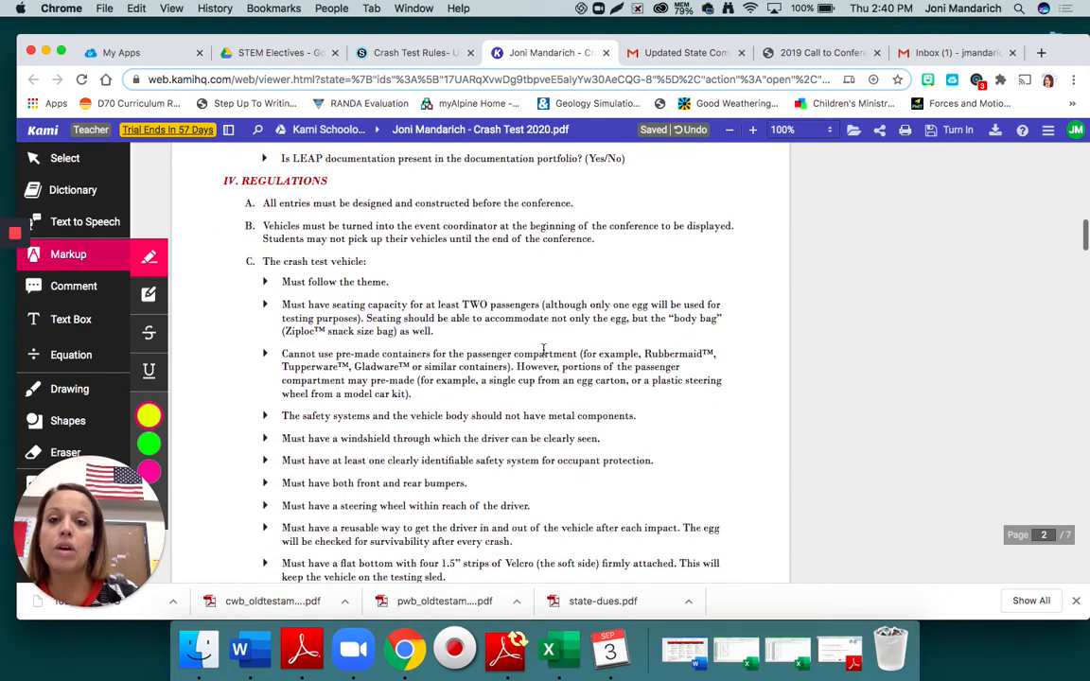
scroll(up, 3)
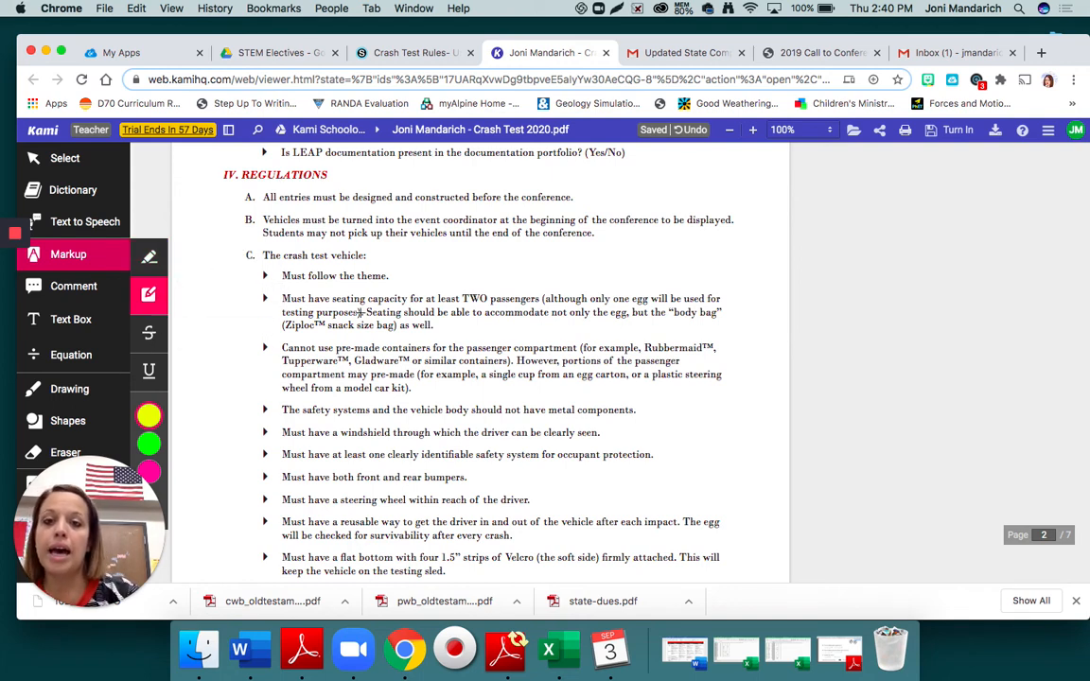
mouse_move(148, 261)
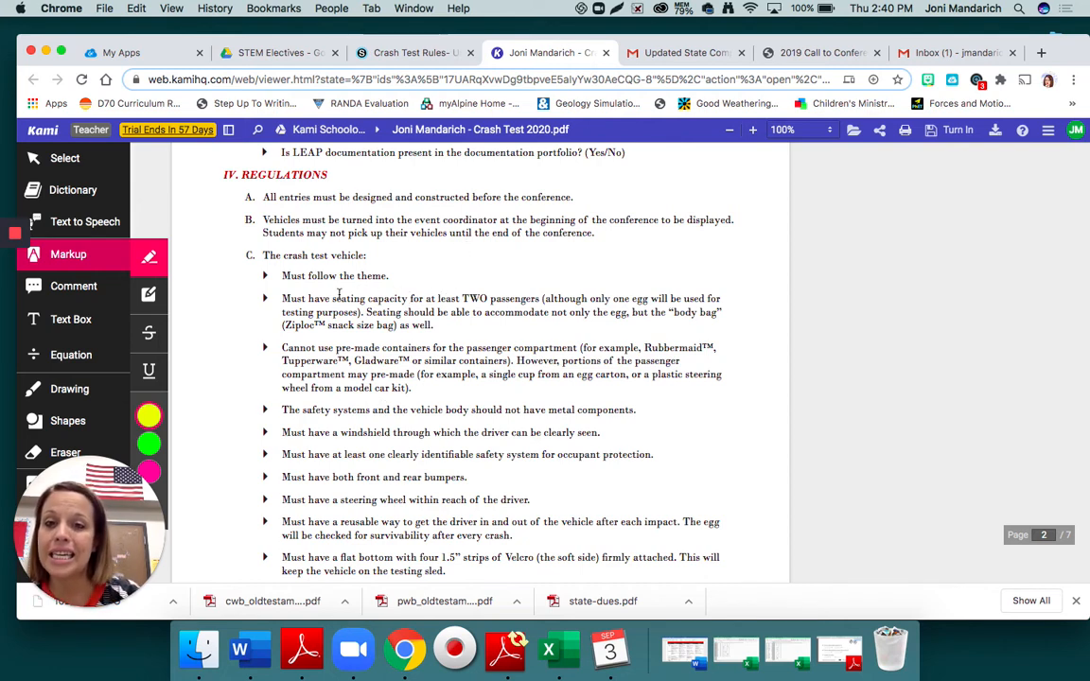
drag(335, 299, 528, 299)
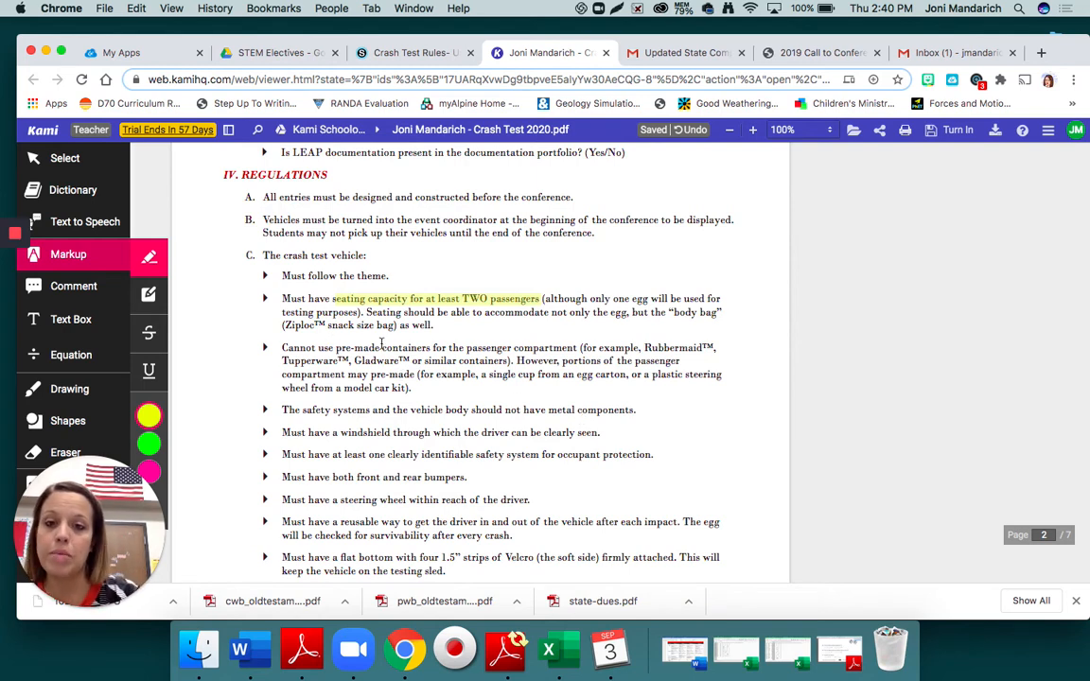
Highlight 'pre-made containers' in yellow and continue down to page 3
double_click(379, 348)
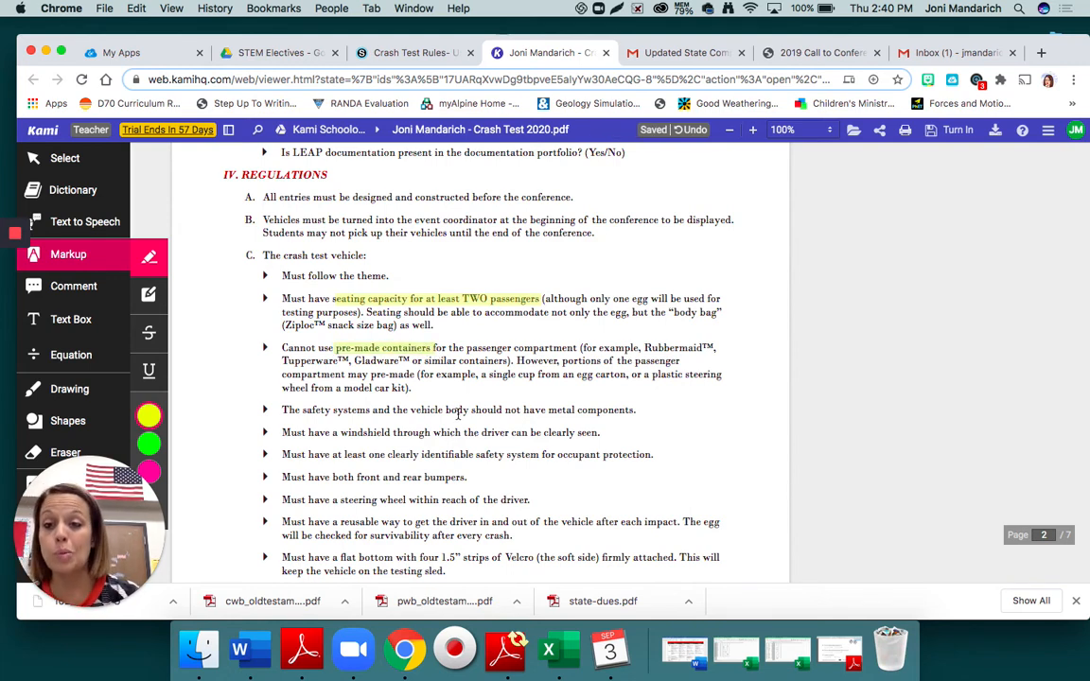
scroll(down, 3)
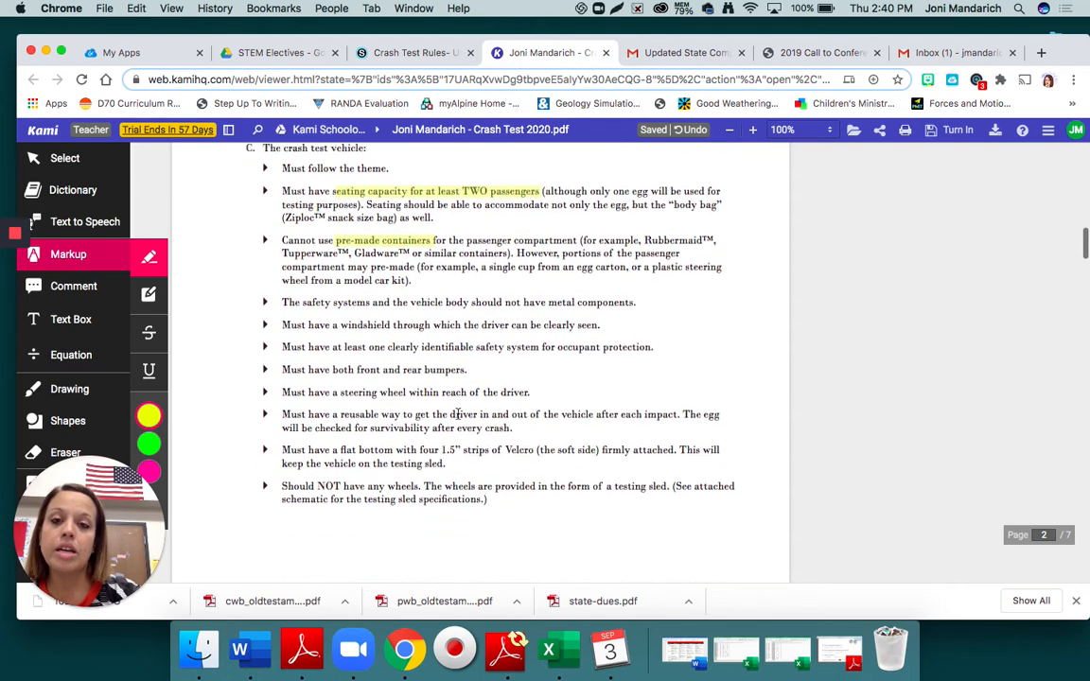
scroll(down, 3)
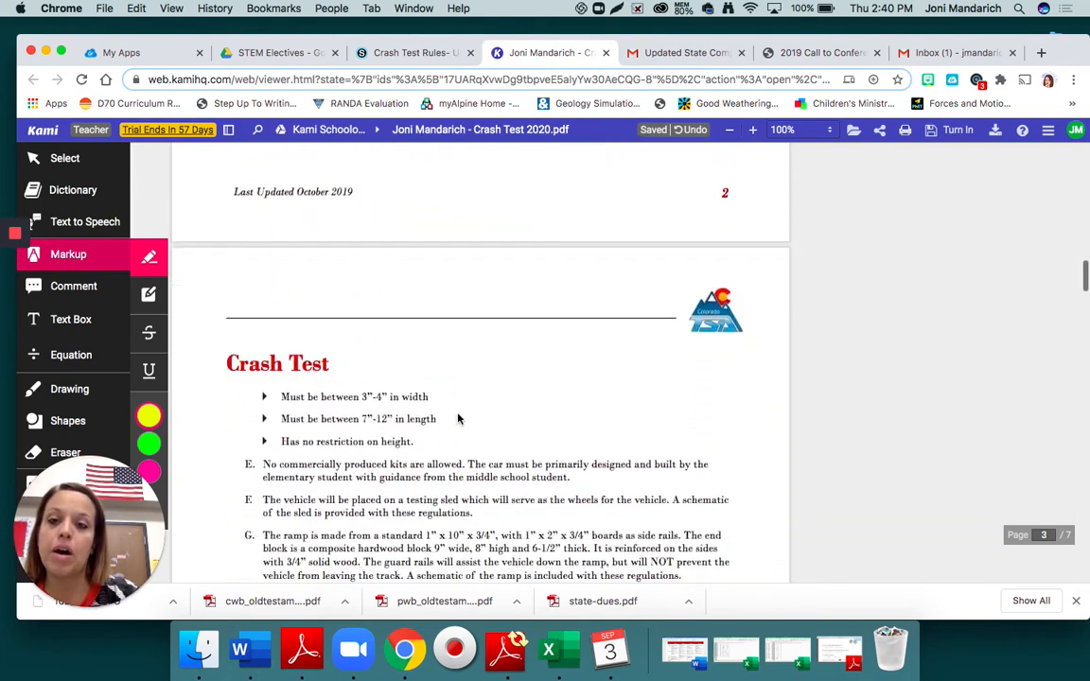
scroll(down, 3)
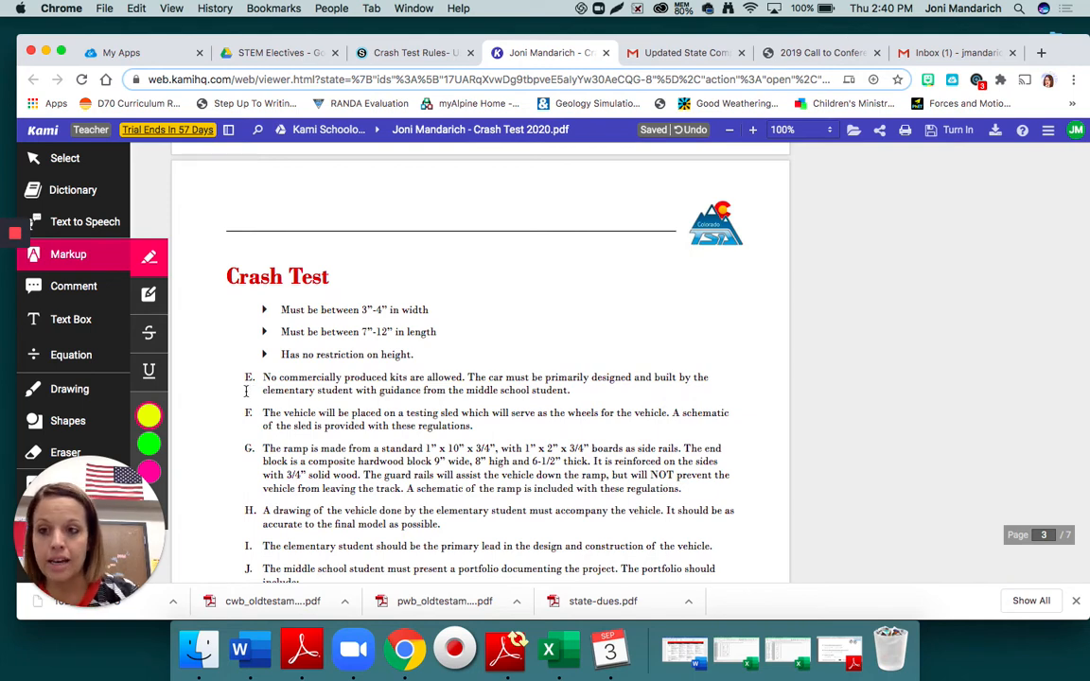
click(68, 390)
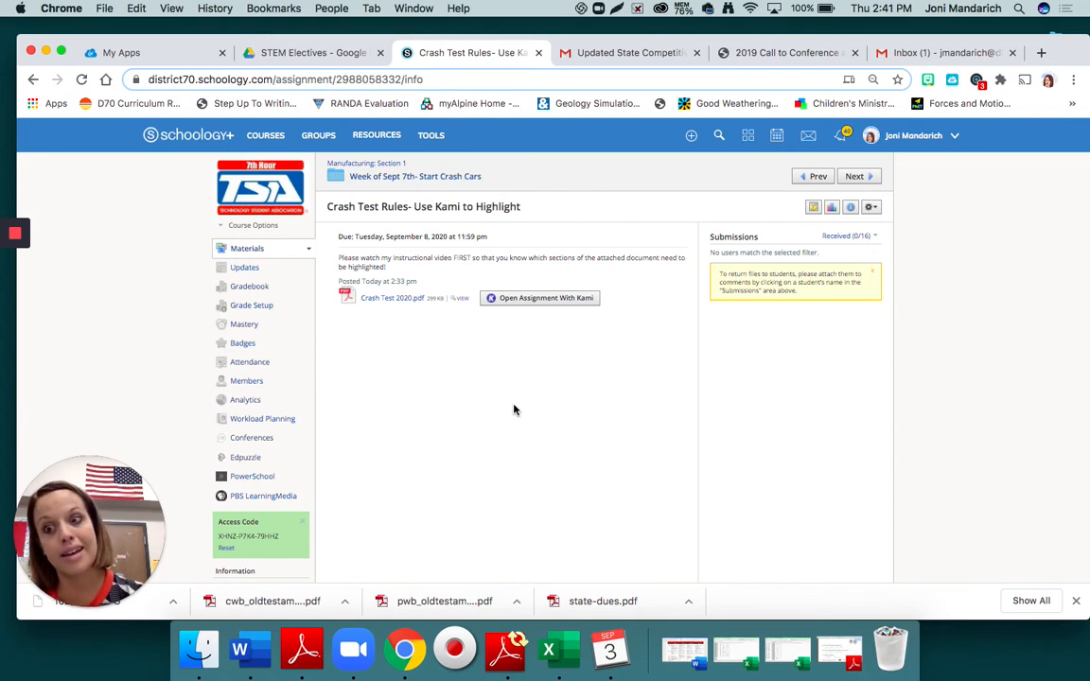
mouse_move(376, 359)
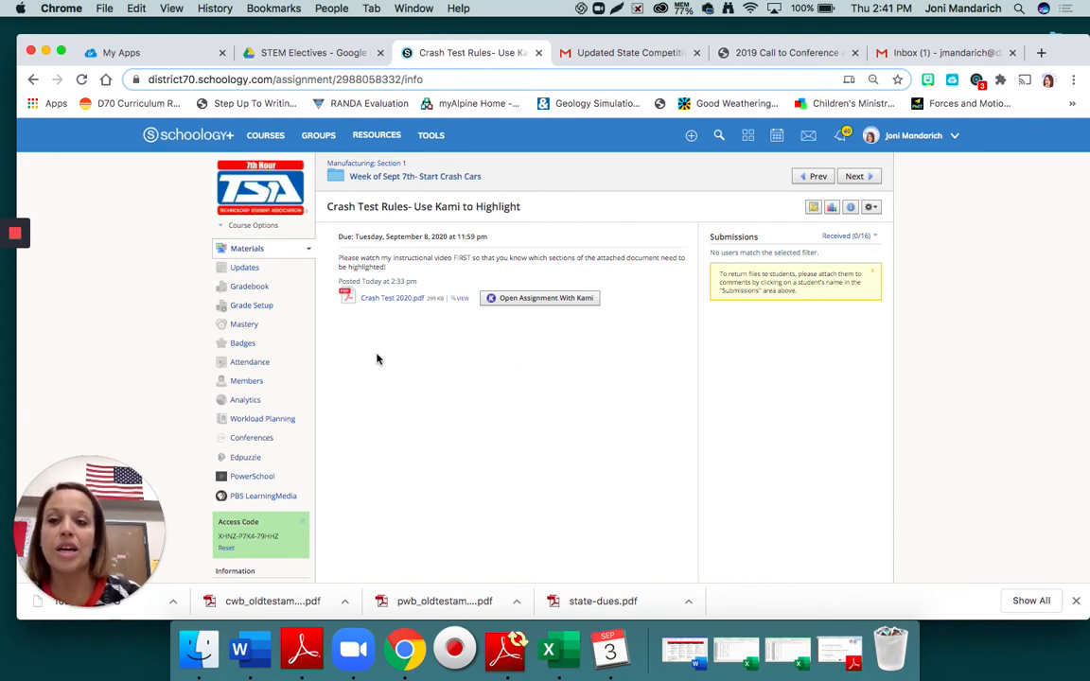
mouse_move(99, 280)
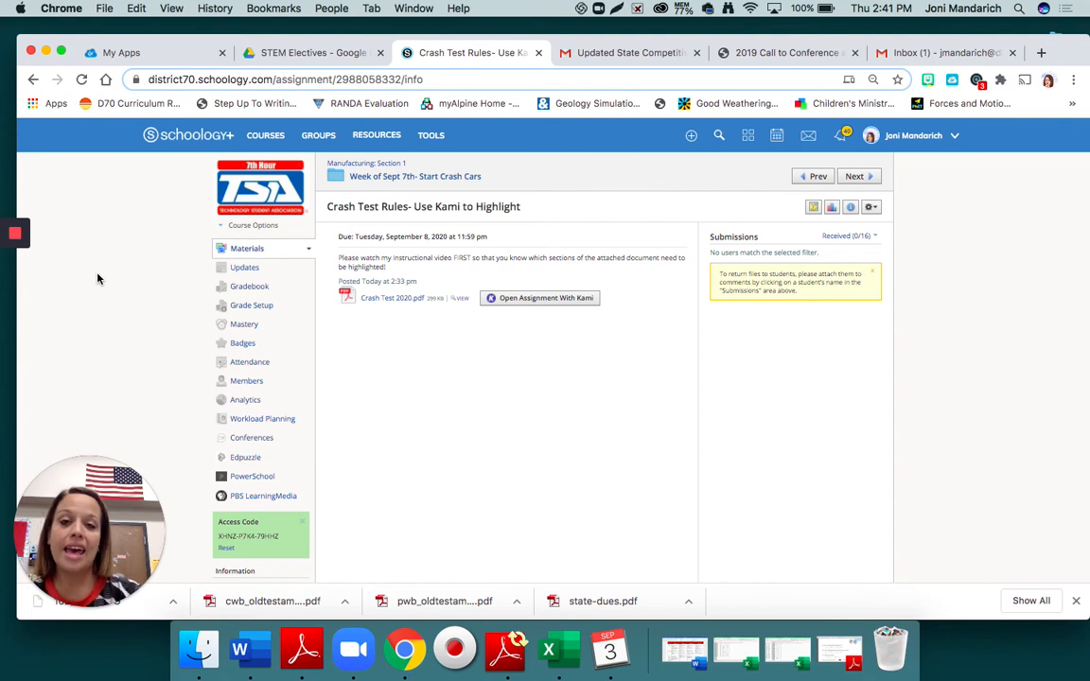